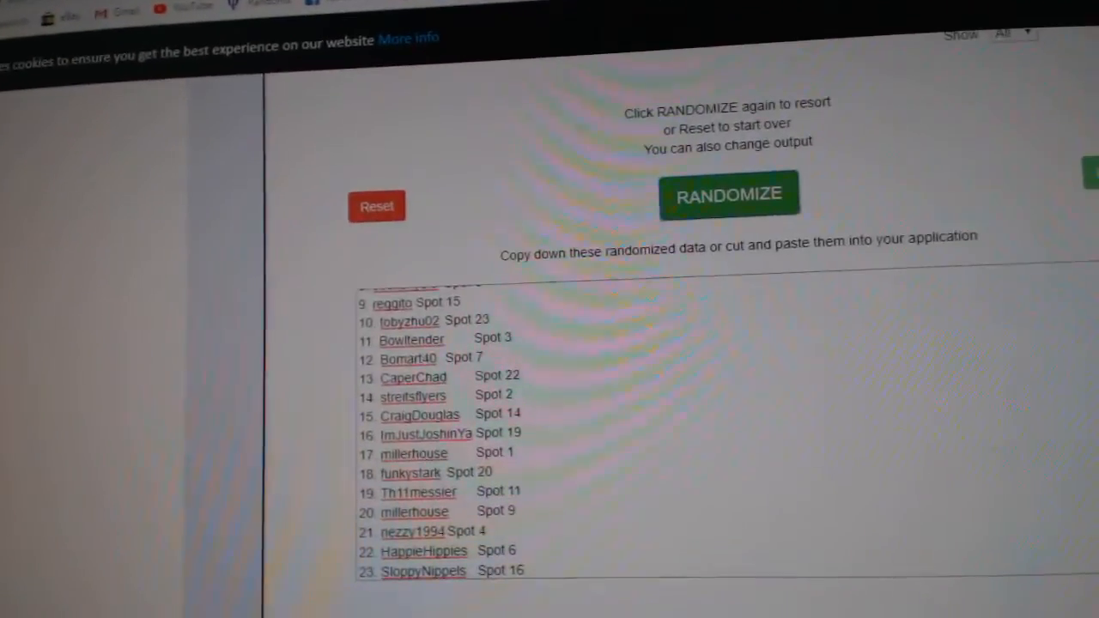
- Shuffle the pasted hockey team list with RANDOMIZE, yielding Buffalo, Chicago, Islanders first
{"action": "left_click", "coordinate": [730, 266]}
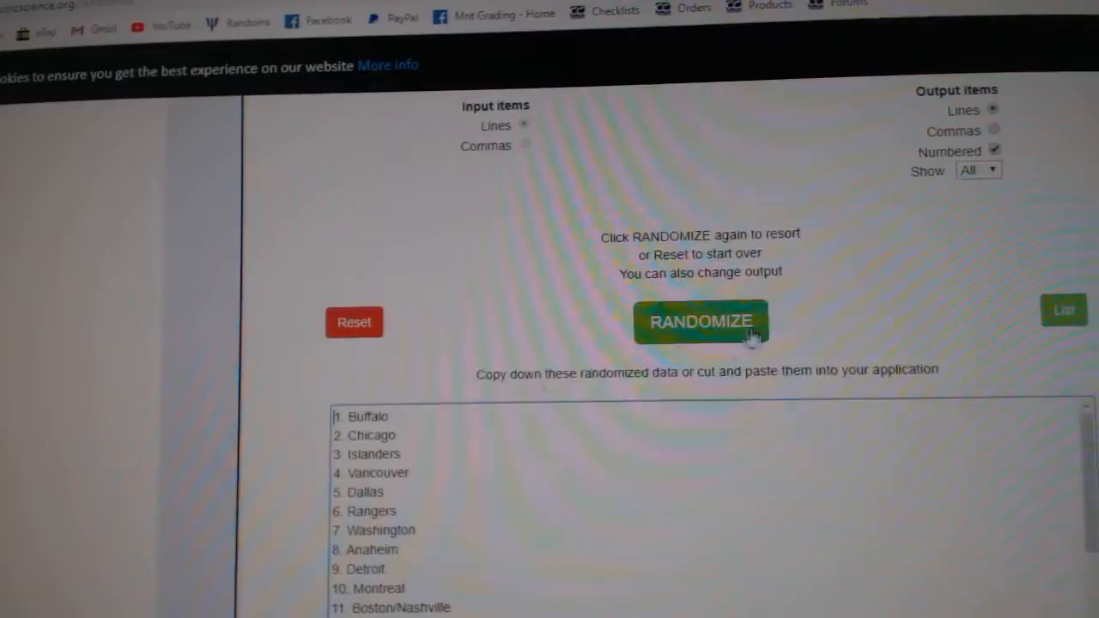
{"action": "left_click", "coordinate": [701, 323]}
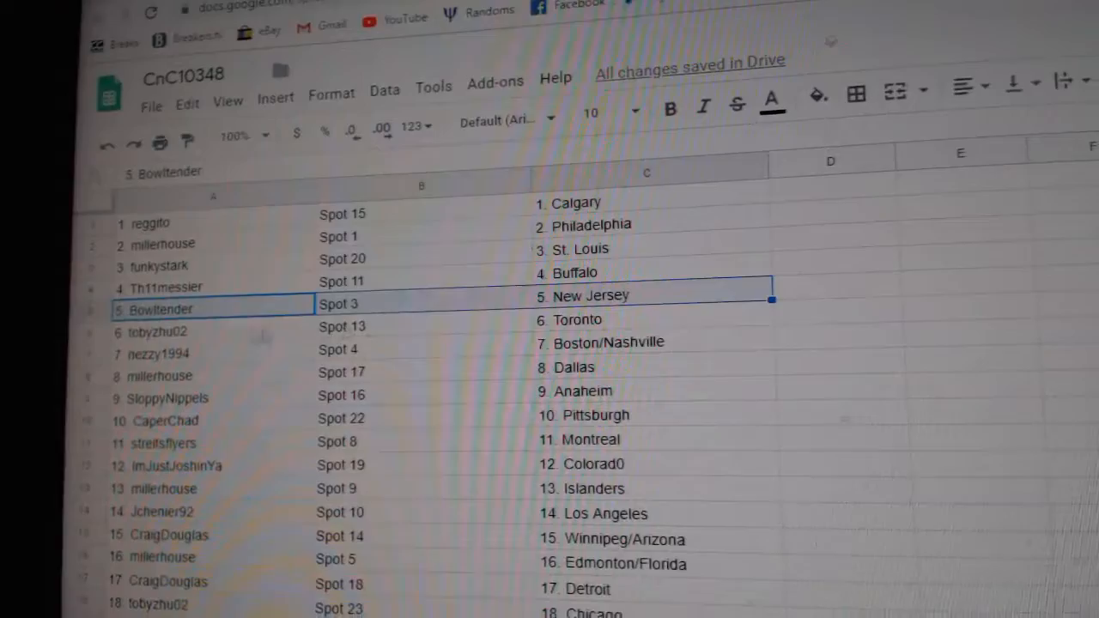
- Place the shuffled names, spot numbers and 23 teams in columns A–C and review all rows
{"action": "left_click", "coordinate": [158, 347]}
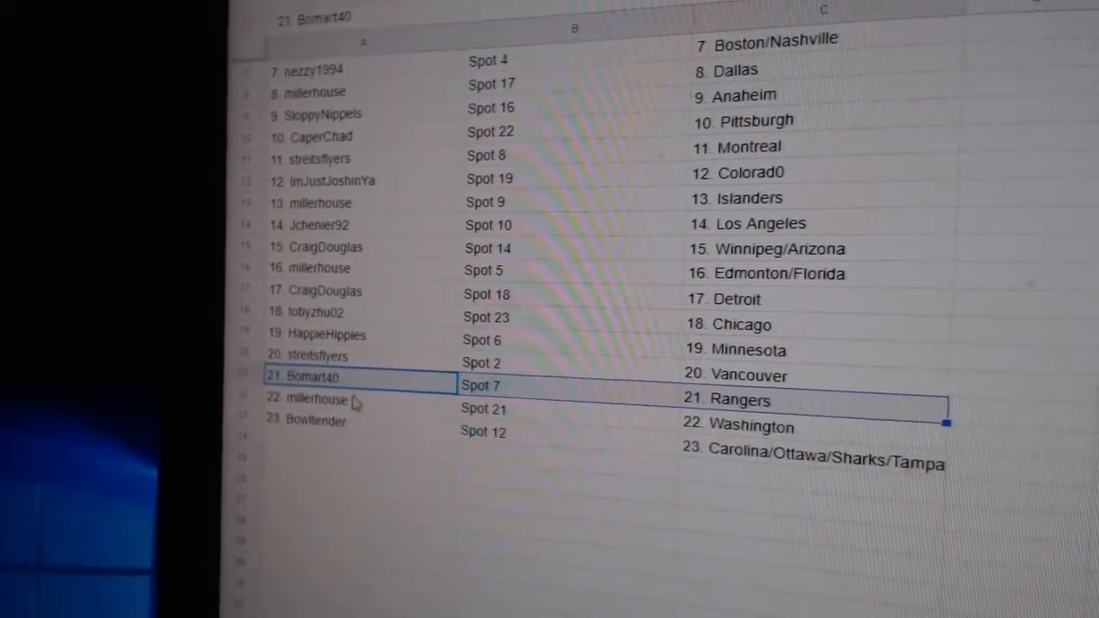
{"action": "scroll", "scroll_direction": "down", "scroll_amount": 3}
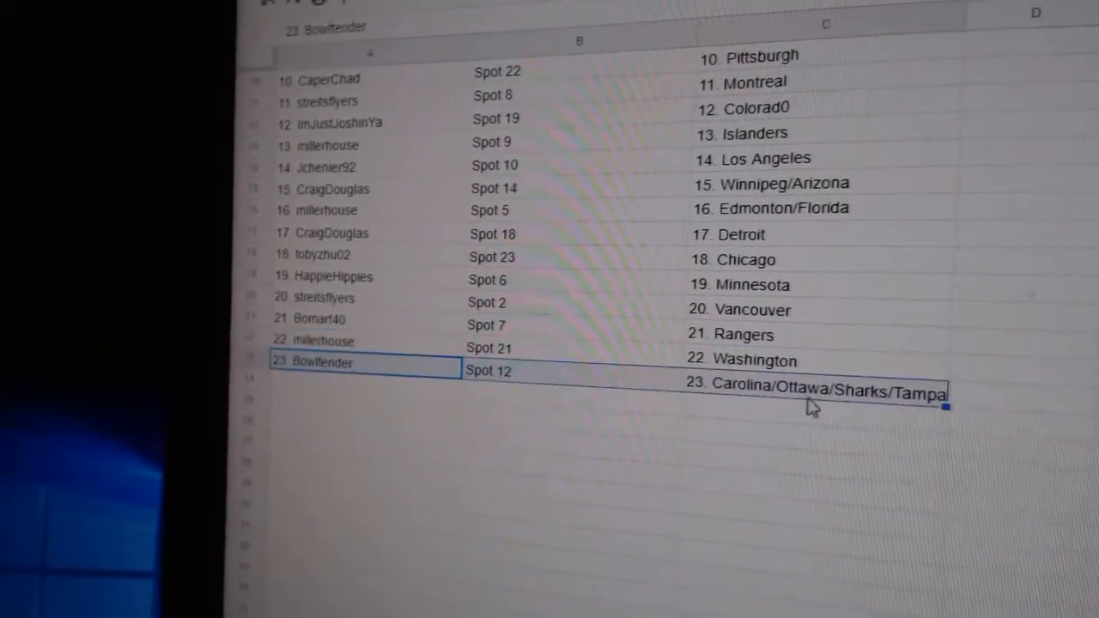